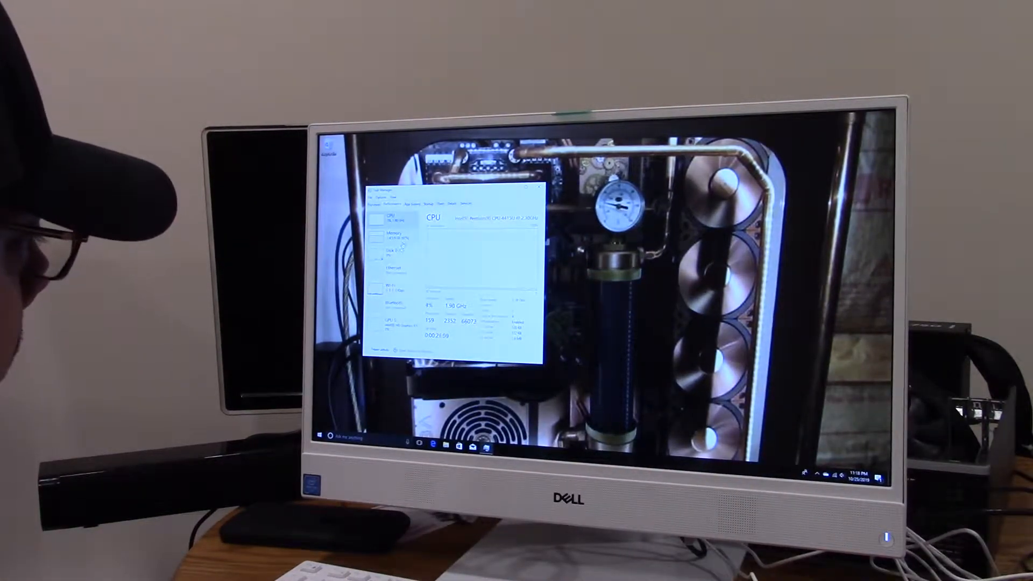
- View the Memory performance readout, then move to the App history page
{"action": "left_click", "coordinate": [394, 236]}
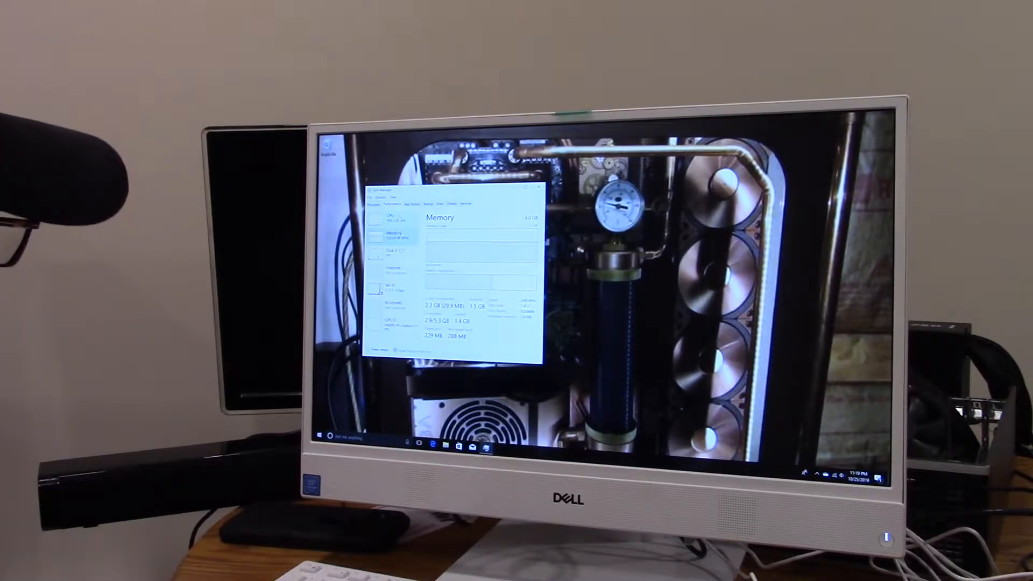
{"action": "left_click", "coordinate": [387, 218]}
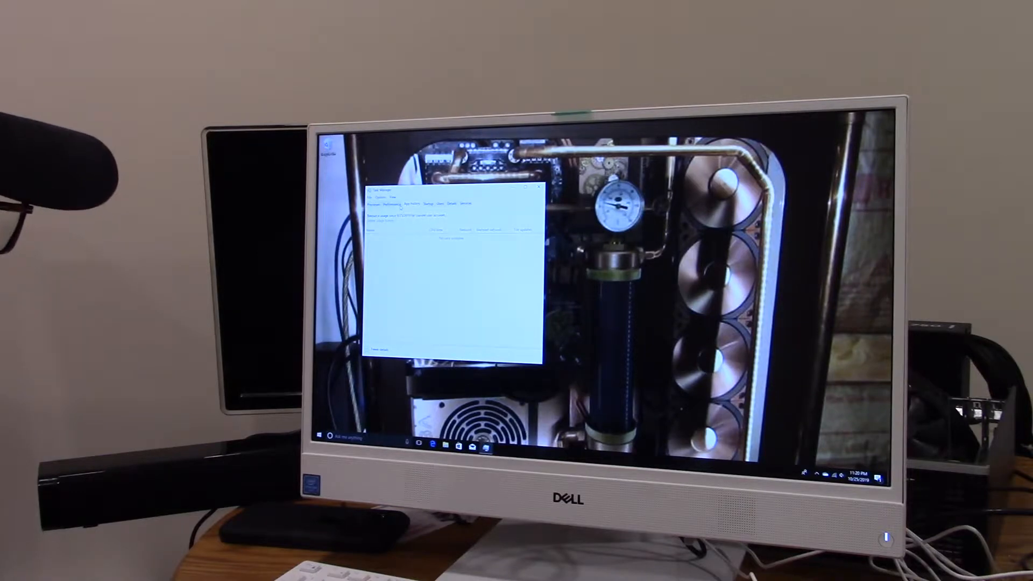
- Search YouTube for 'jimmini show' after closing Task Manager
{"action": "left_click", "coordinate": [391, 203]}
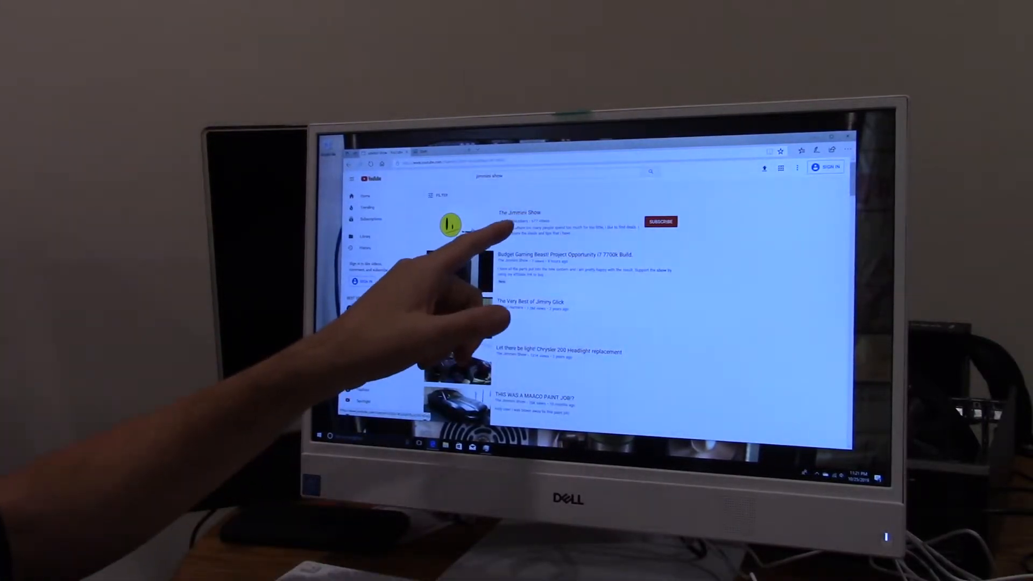
- Play the channel's latest upload, dismiss the Chrome prompt, and go fullscreen
{"action": "left_click", "coordinate": [520, 212]}
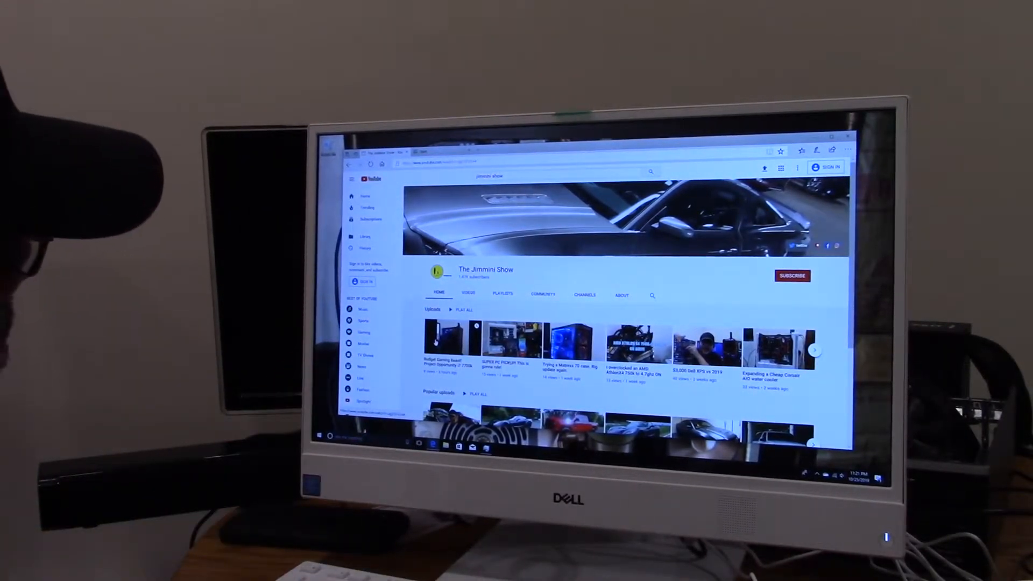
{"action": "left_click", "coordinate": [444, 340]}
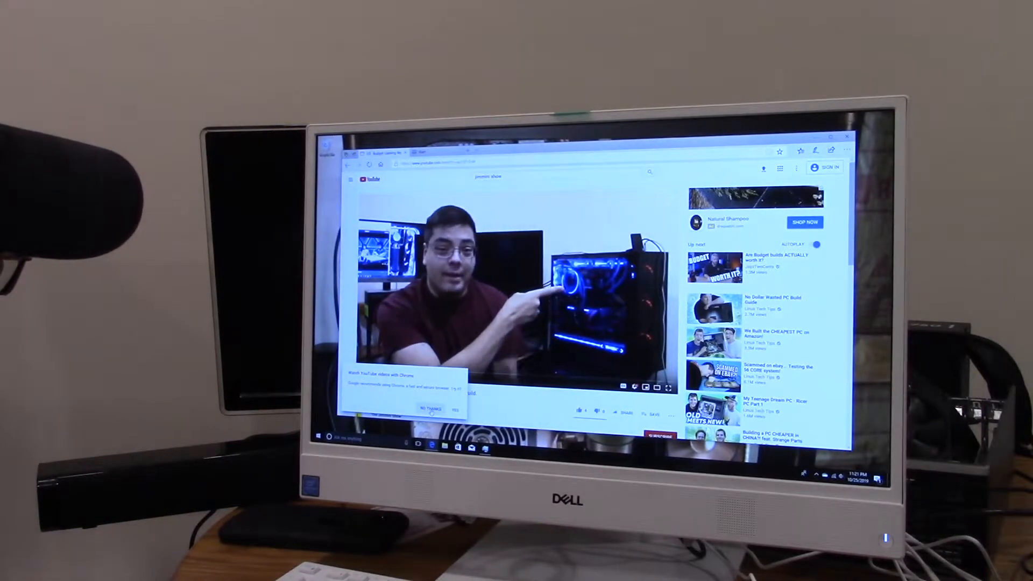
{"action": "left_click", "coordinate": [429, 411]}
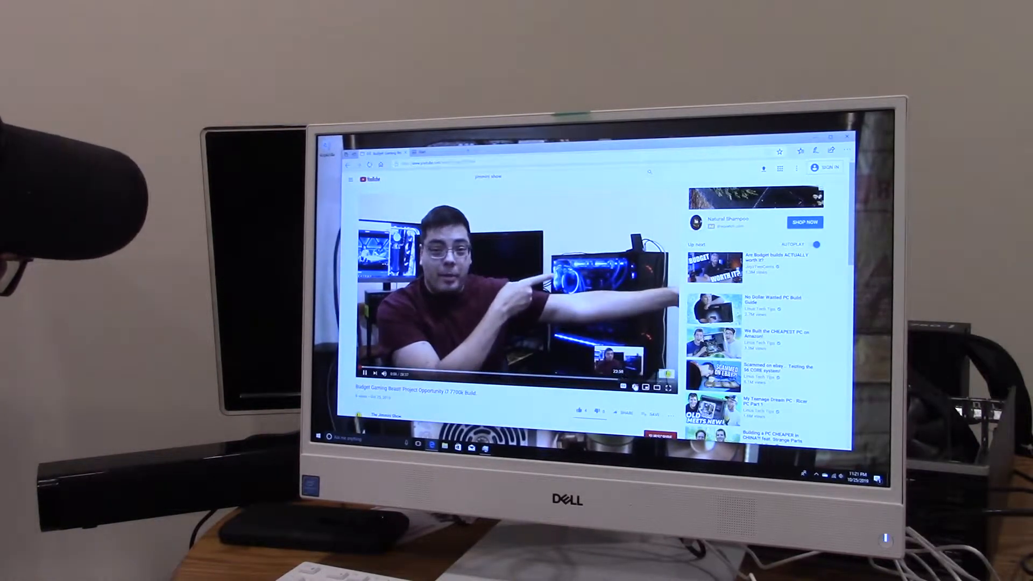
{"action": "left_click", "coordinate": [667, 371]}
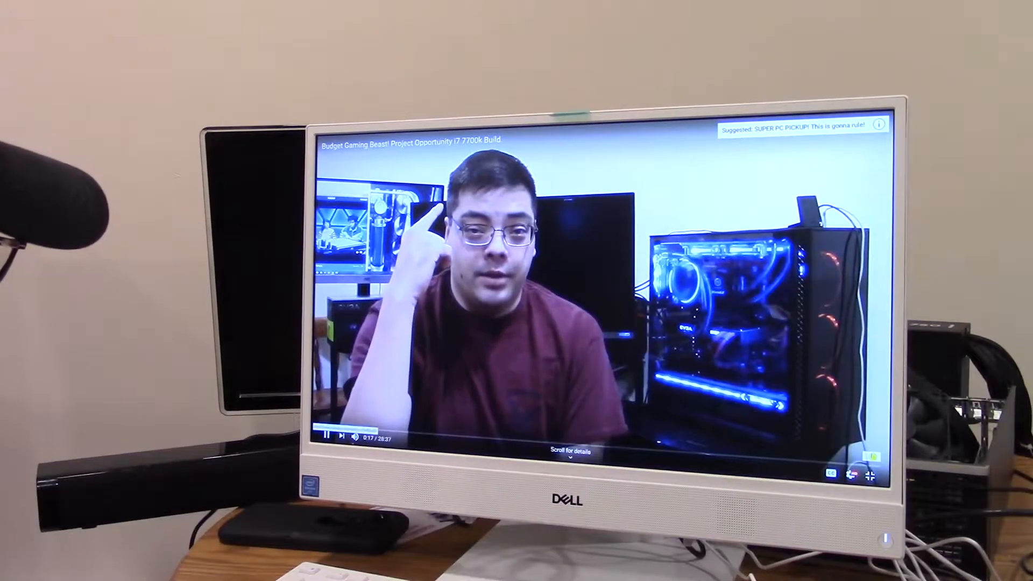